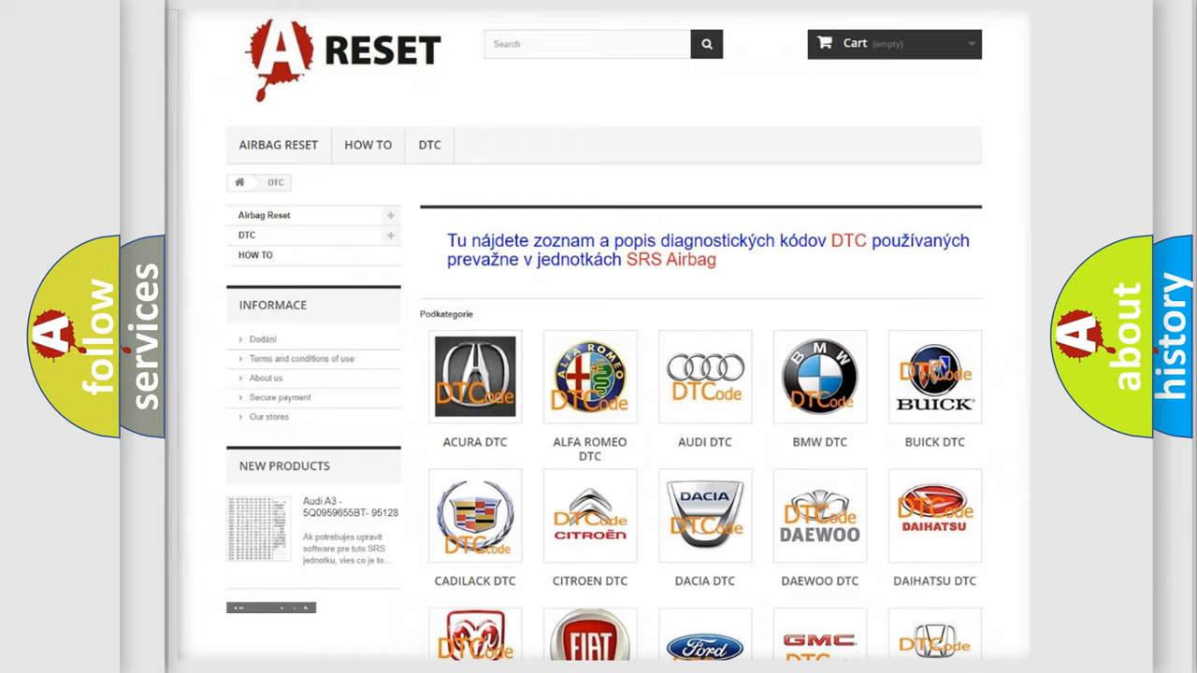
Step: Scroll the DTC brand list down to reveal the Saturn DTC tile
scroll("down", 3)
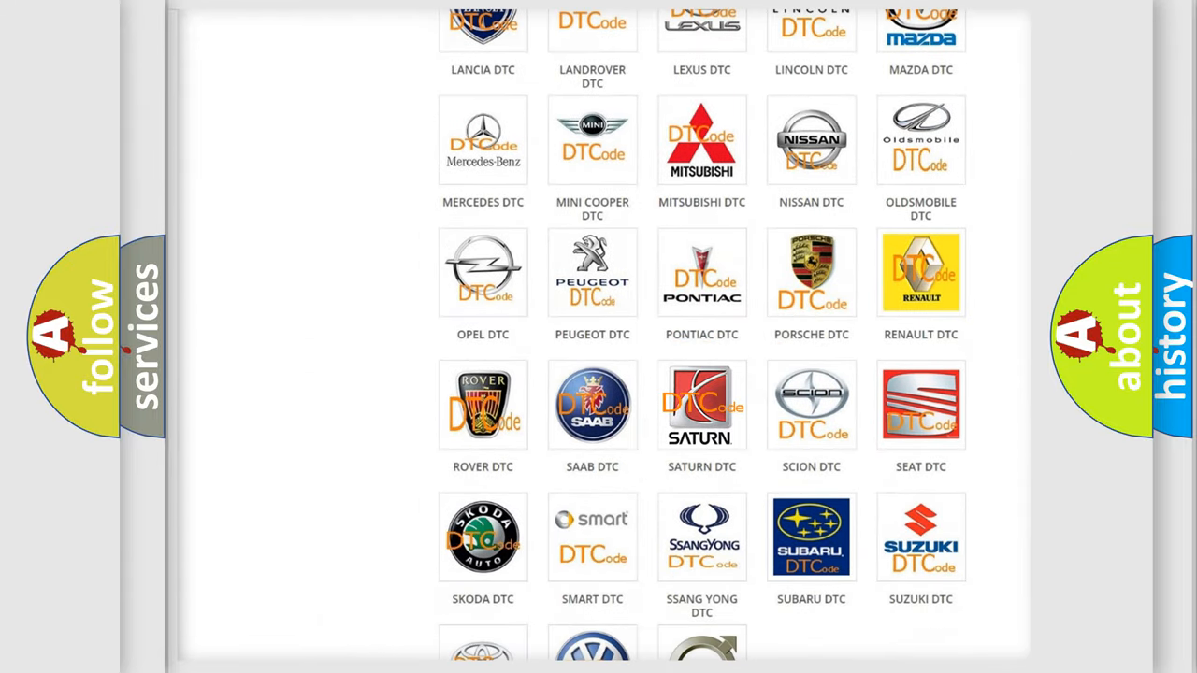
Step: Open the Saturn DTC tile and browse its diagnostic code grid
left_click(702, 405)
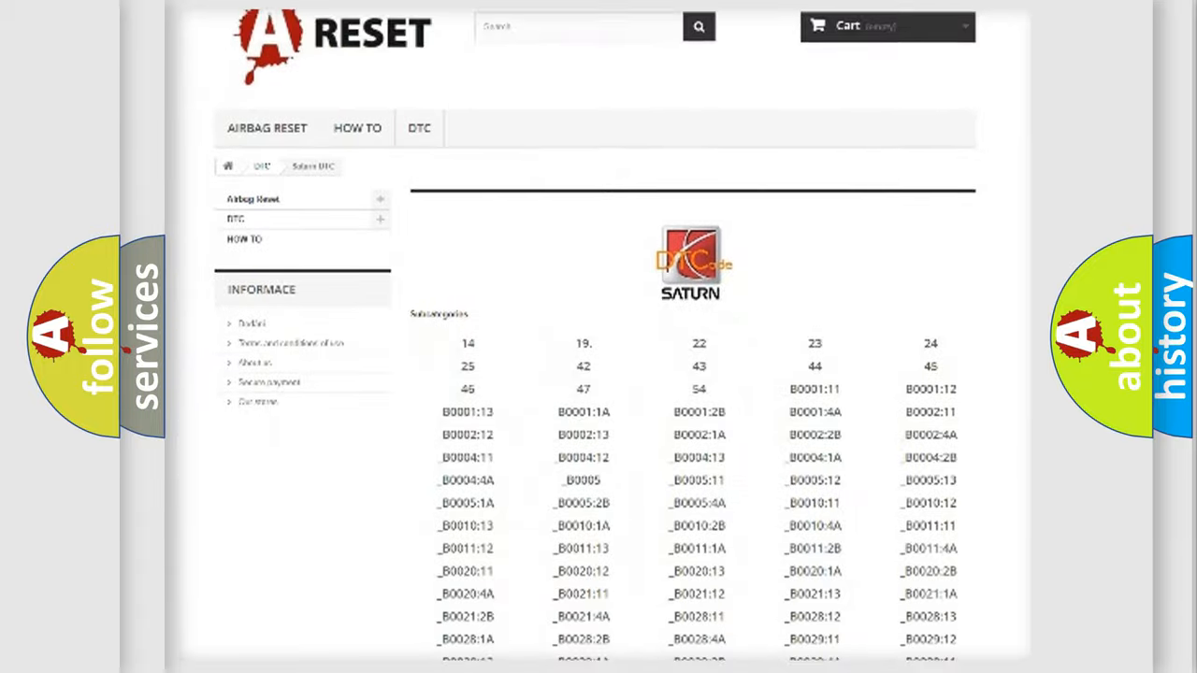
scroll("down", 3)
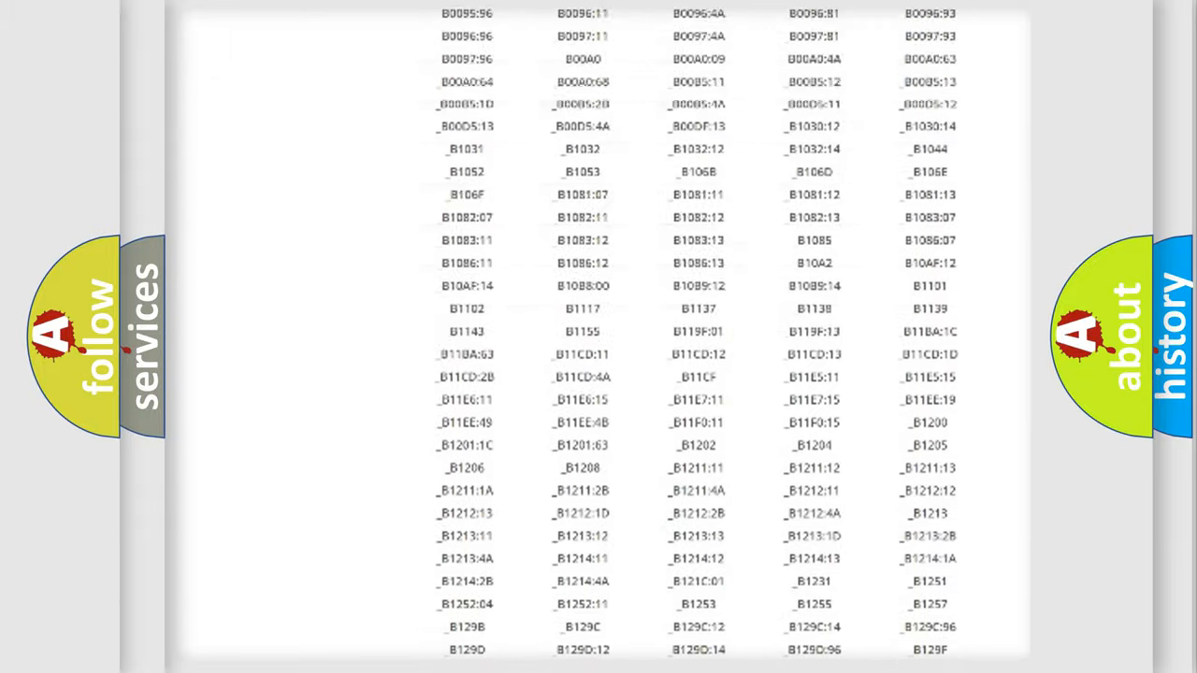
scroll("up", 3)
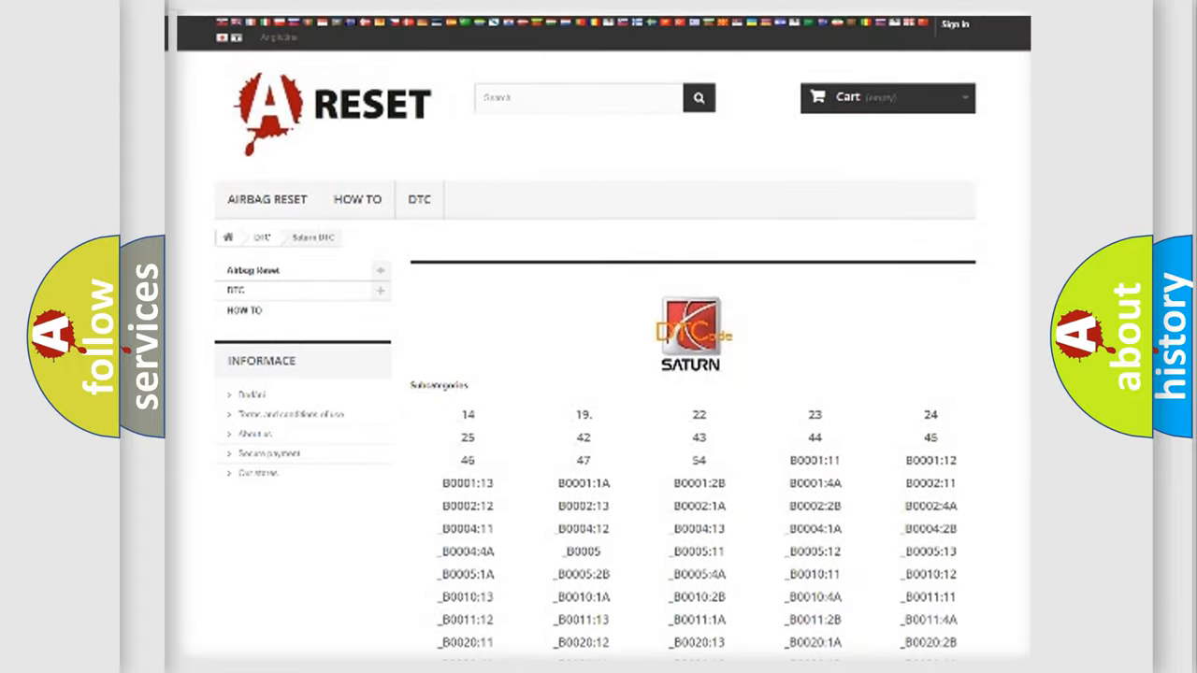